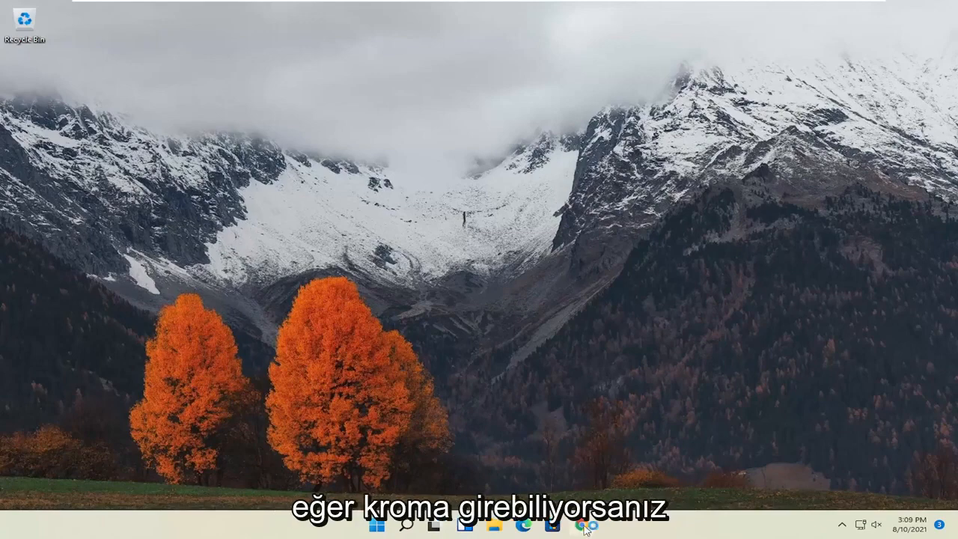
# Launch Google Chrome from the taskbar and show its three-dot main menu.
pyautogui.click(580, 523)
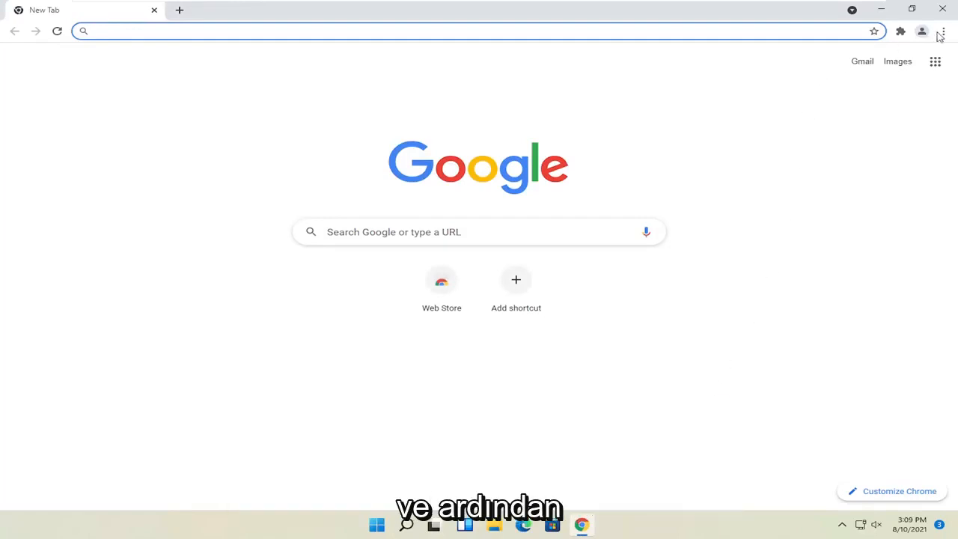
pyautogui.click(941, 31)
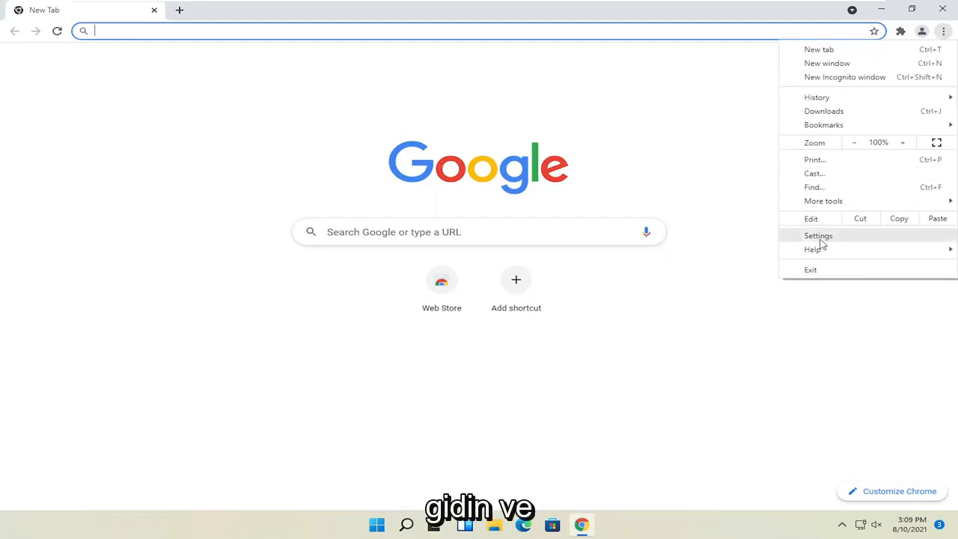
# In Settings > Reset and clean up, choose Restore settings to their original defaults.
pyautogui.click(818, 235)
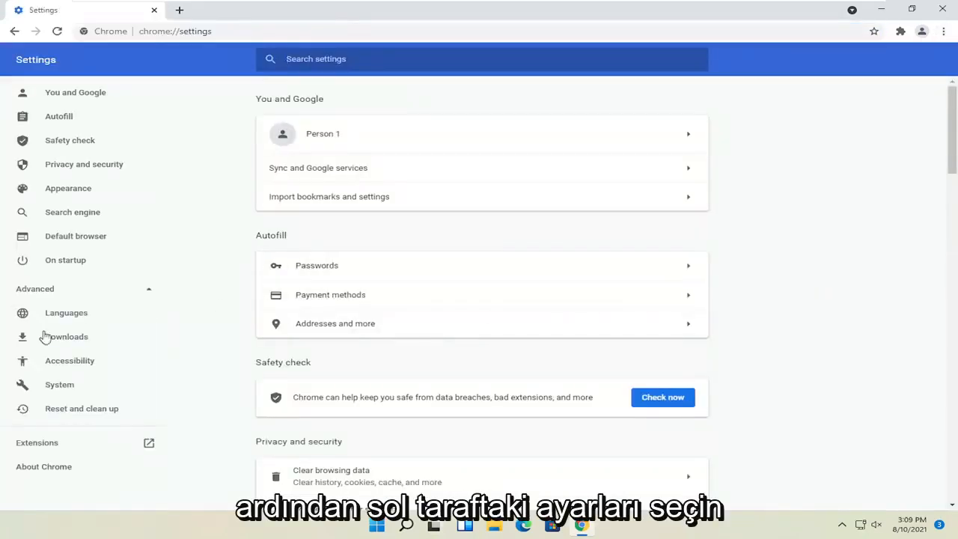
pyautogui.click(80, 407)
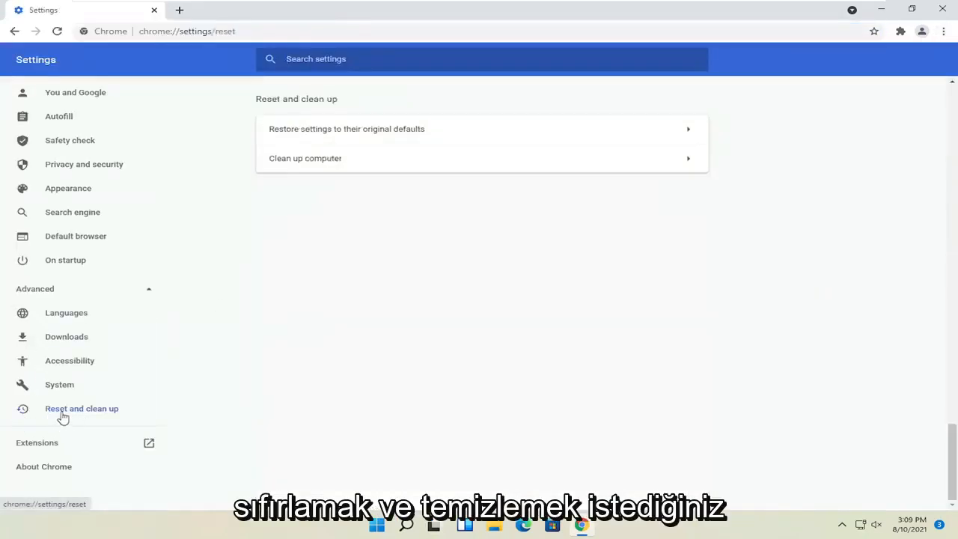
pyautogui.moveTo(401, 135)
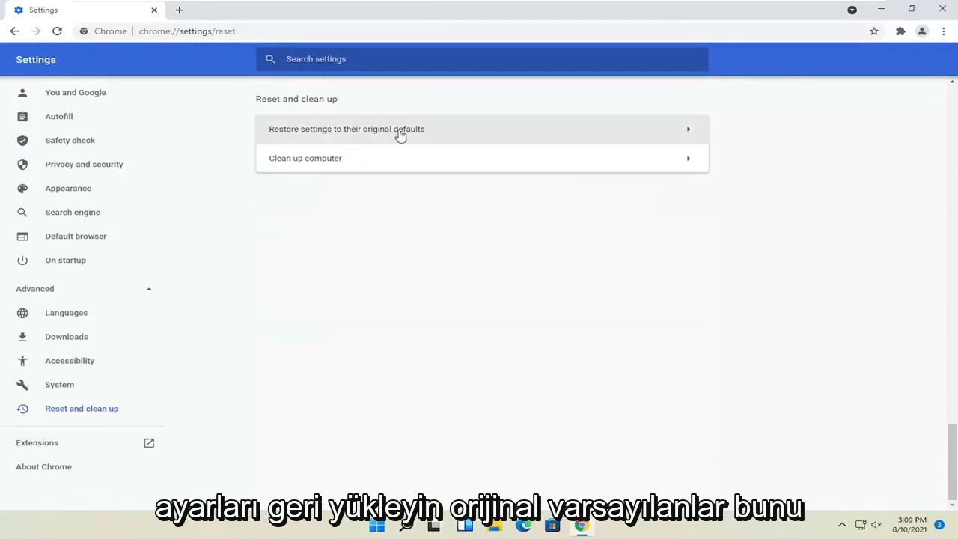
pyautogui.click(347, 129)
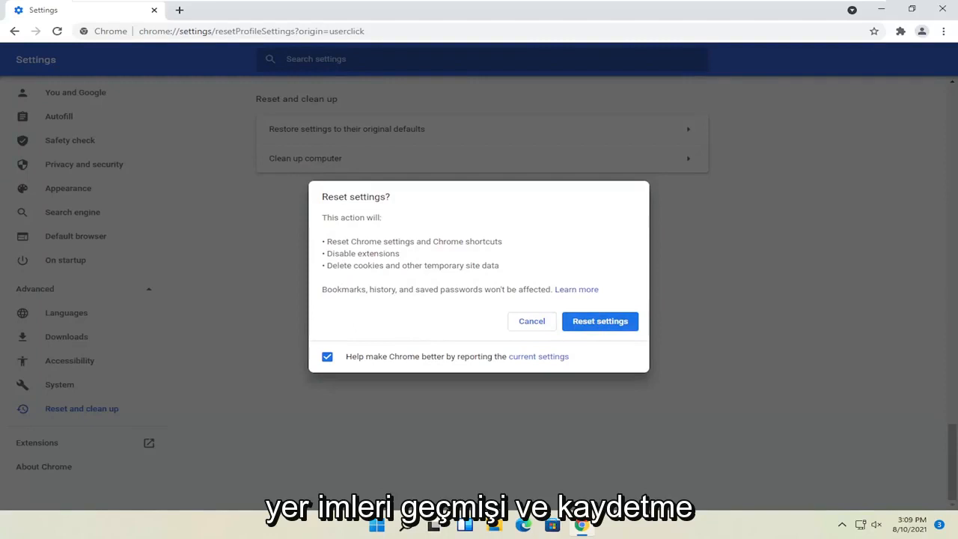
pyautogui.moveTo(341, 364)
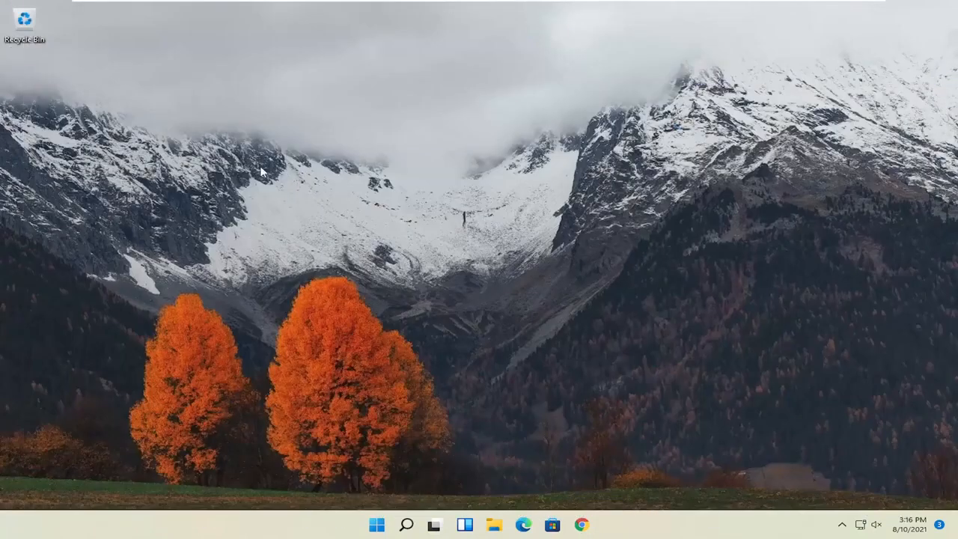
pyautogui.moveTo(354, 282)
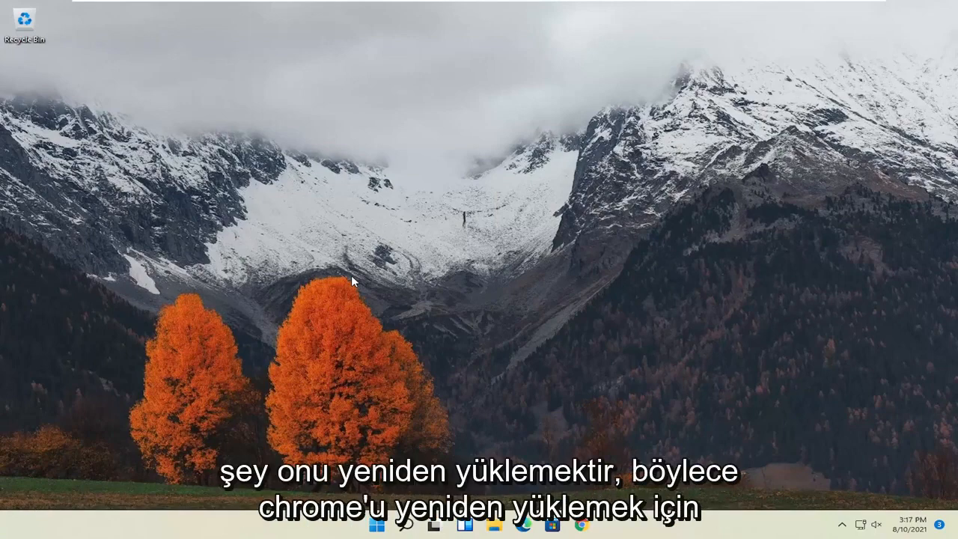
pyautogui.moveTo(419, 313)
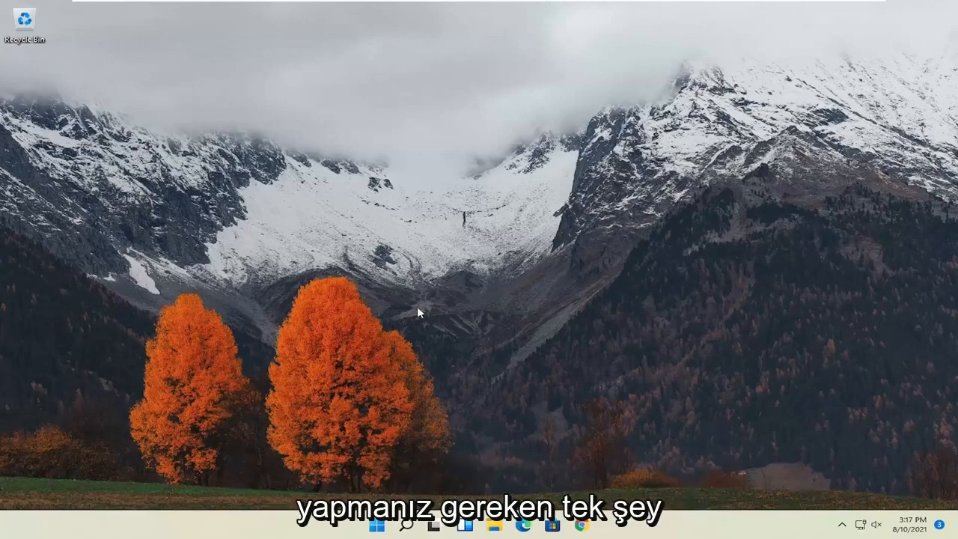
# Search 'conto' from the taskbar and launch Control Panel from the results.
pyautogui.click(407, 524)
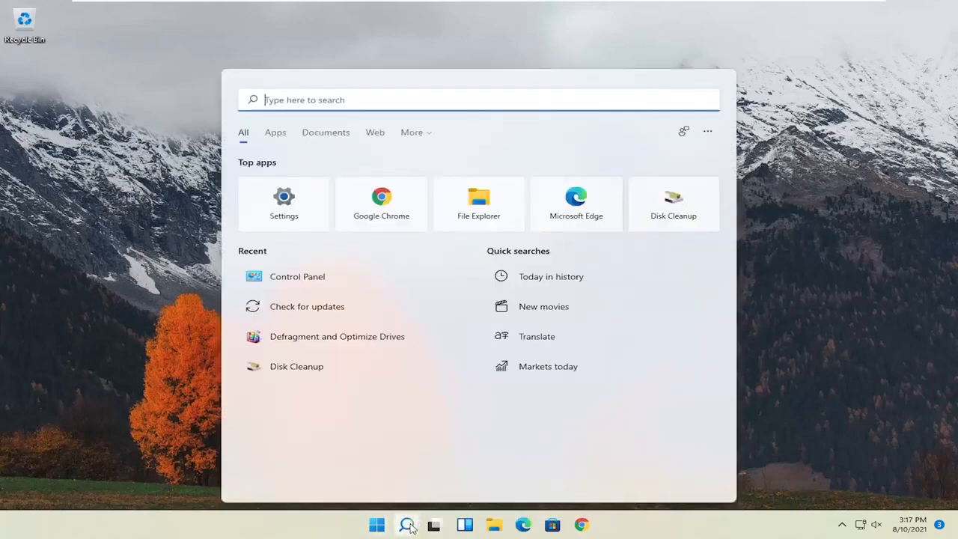
pyautogui.write('conto')
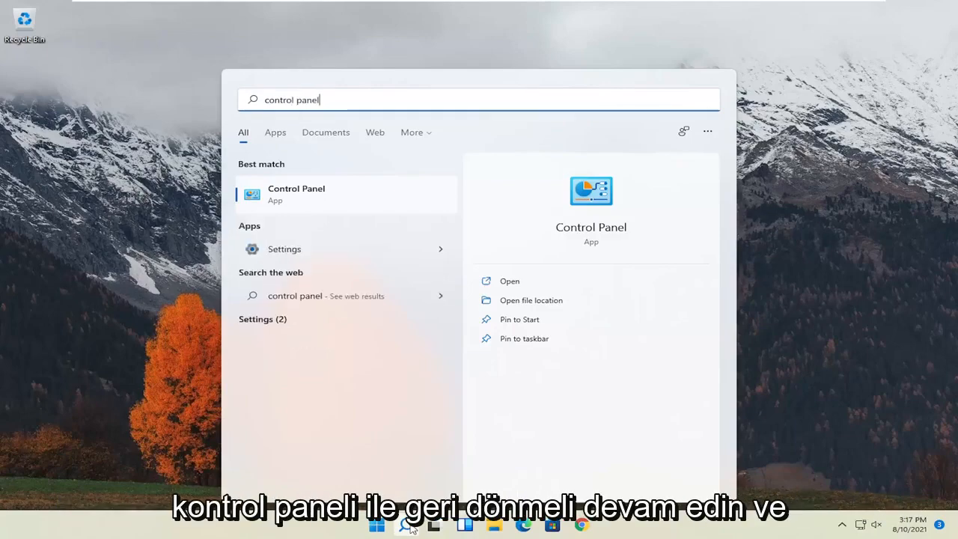
pyautogui.click(296, 194)
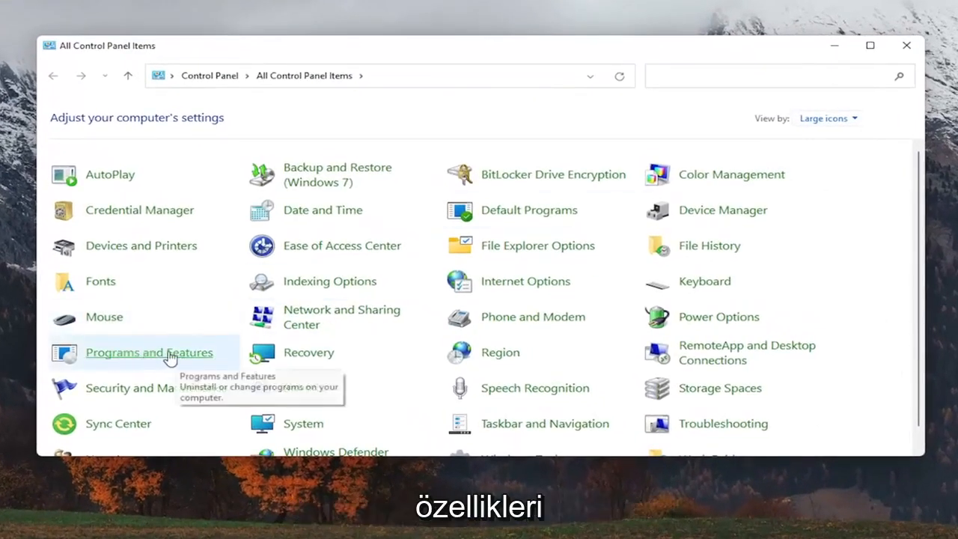
# In Programs and Features, select Google Chrome, start Uninstall and approve the UAC prompt.
pyautogui.click(148, 352)
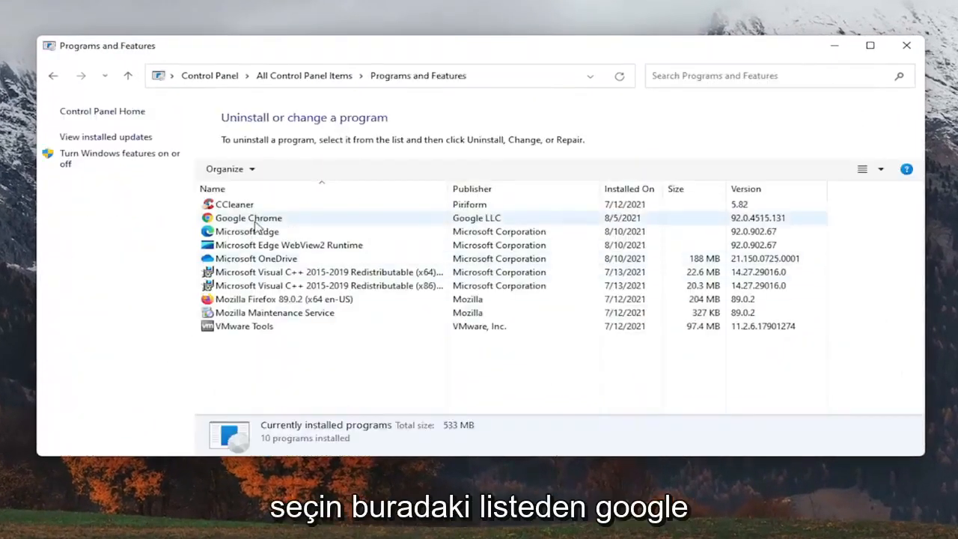
pyautogui.click(248, 218)
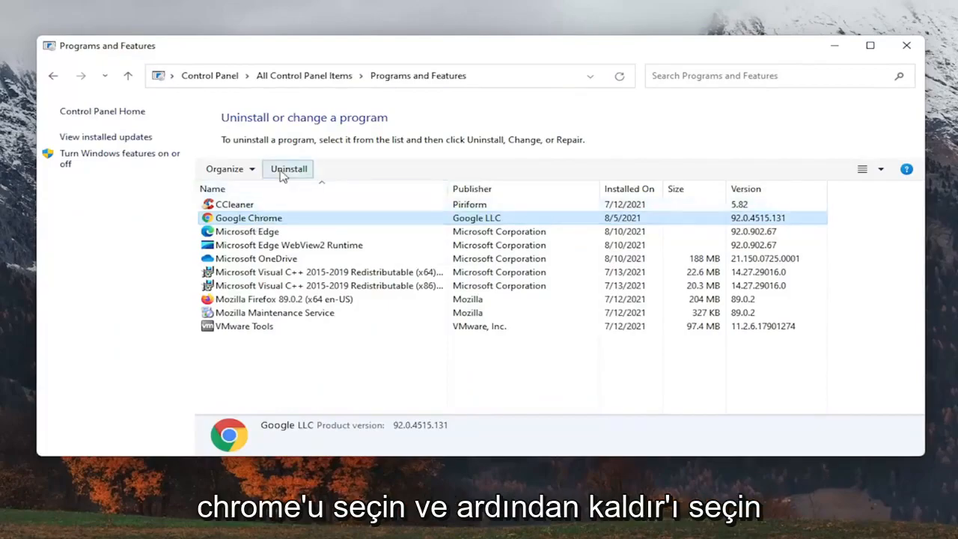
pyautogui.click(287, 168)
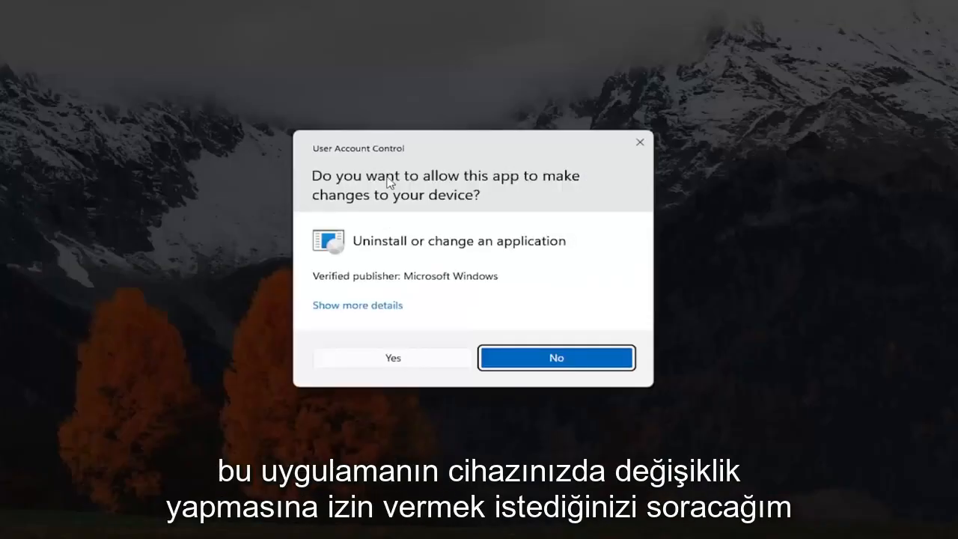
pyautogui.moveTo(410, 330)
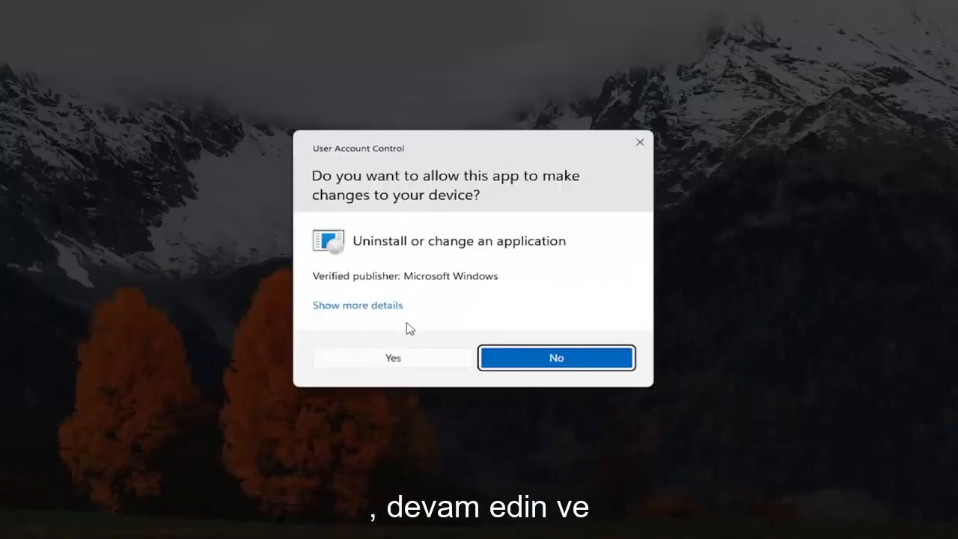
pyautogui.click(392, 356)
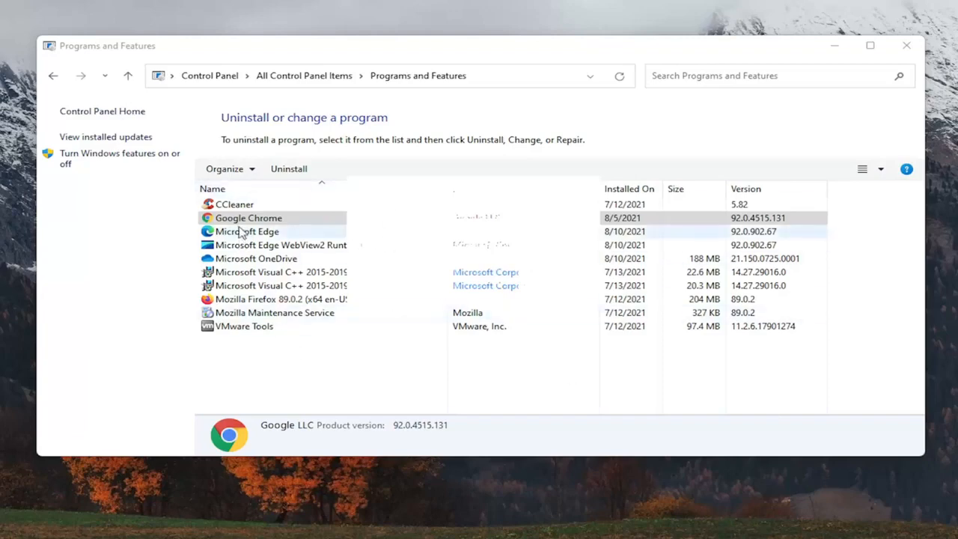
# Dismiss the still-uninstalling notice and confirm so Chrome leaves the installed programs list.
pyautogui.click(288, 167)
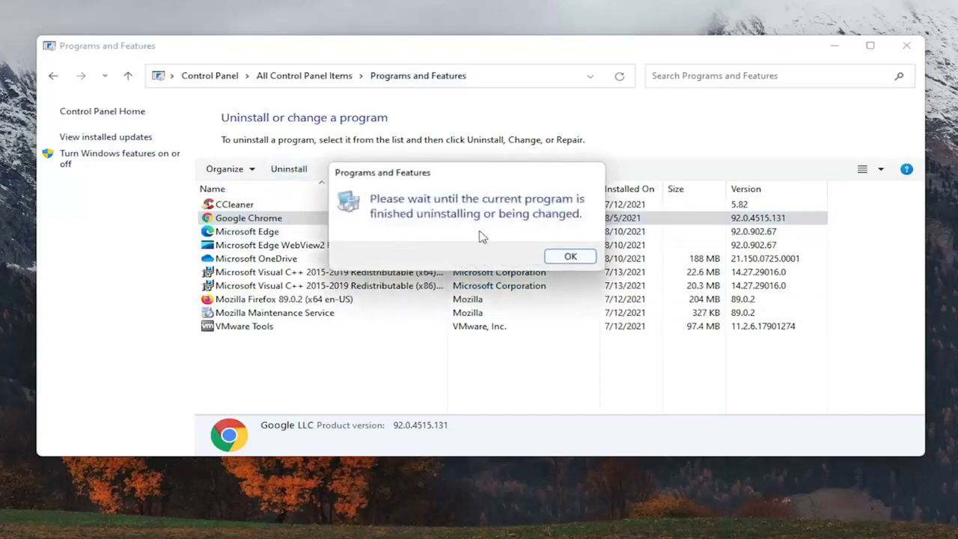
pyautogui.click(570, 256)
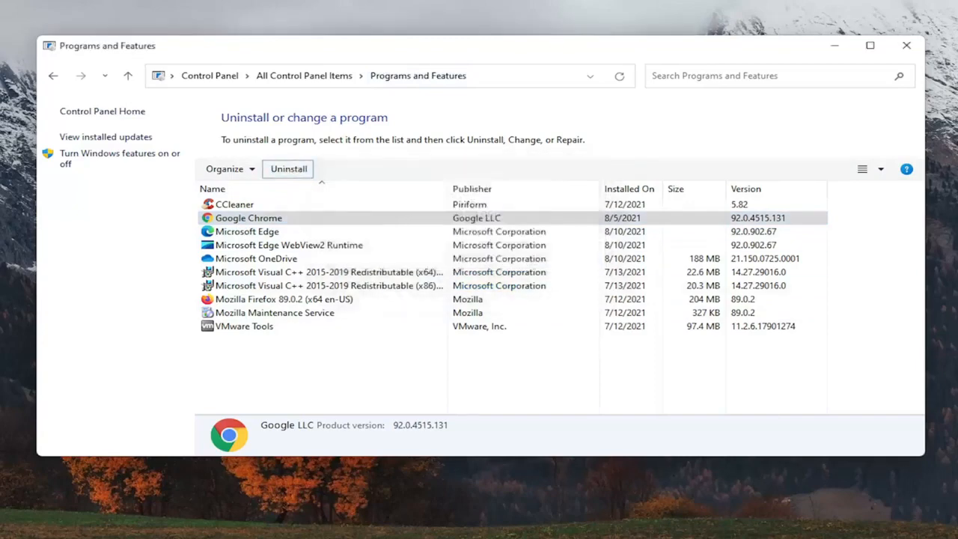
pyautogui.click(287, 168)
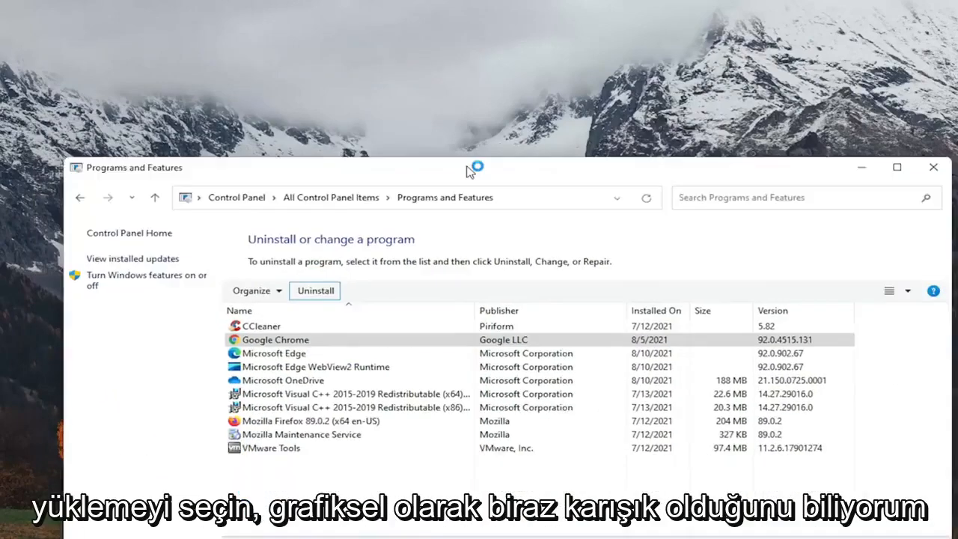
pyautogui.click(276, 339)
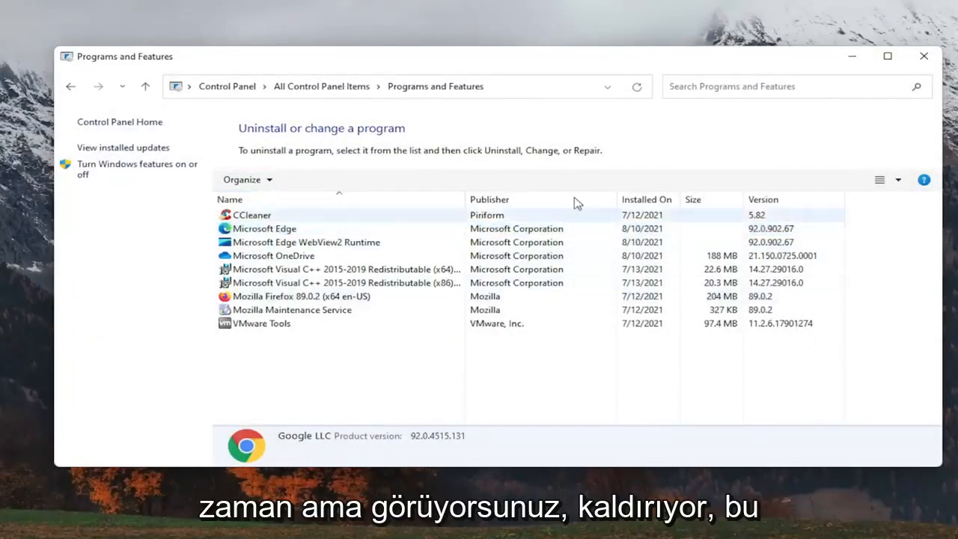
# Close the Programs and Features window.
pyautogui.click(923, 56)
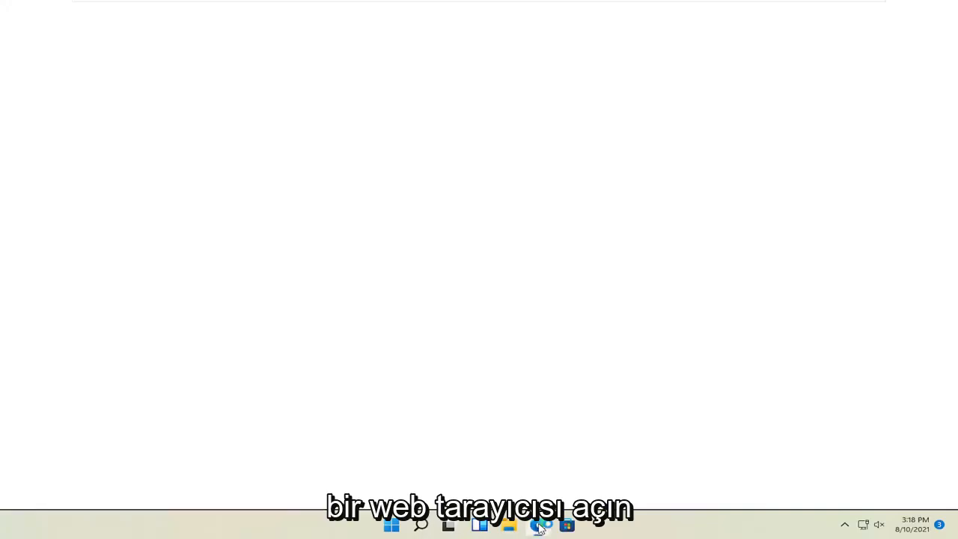
# Search 'google chrome' in Edge, go to google.com/chrome and download ChromeSetup.exe.
pyautogui.click(540, 524)
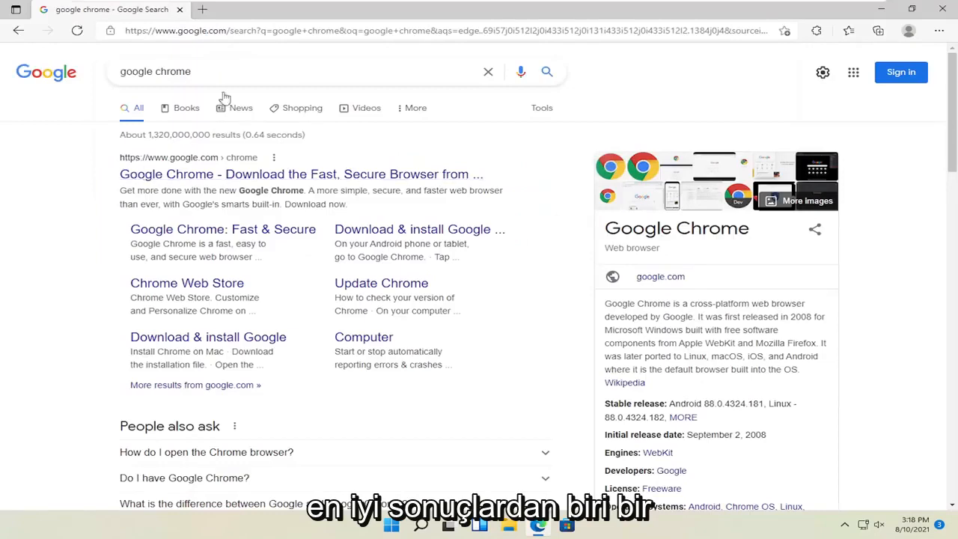
pyautogui.click(300, 173)
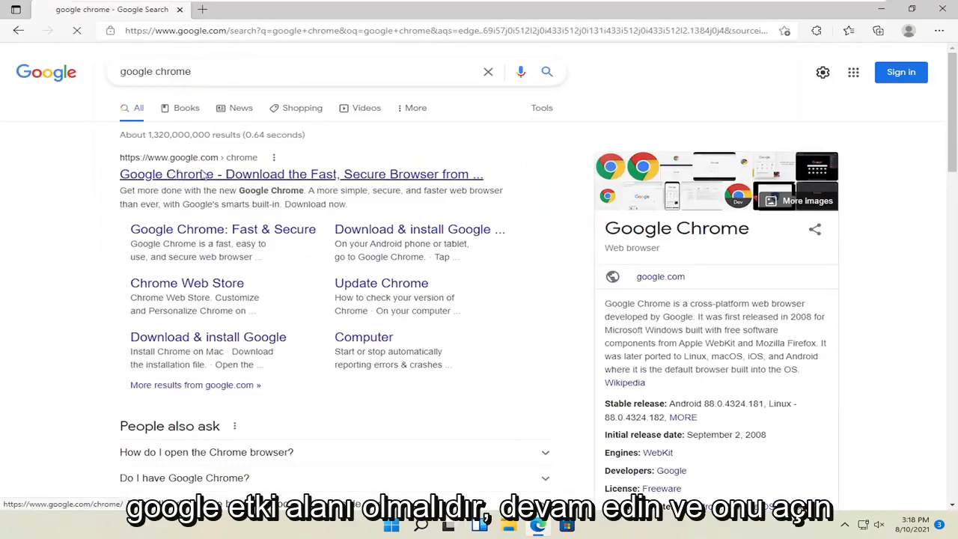
pyautogui.click(299, 173)
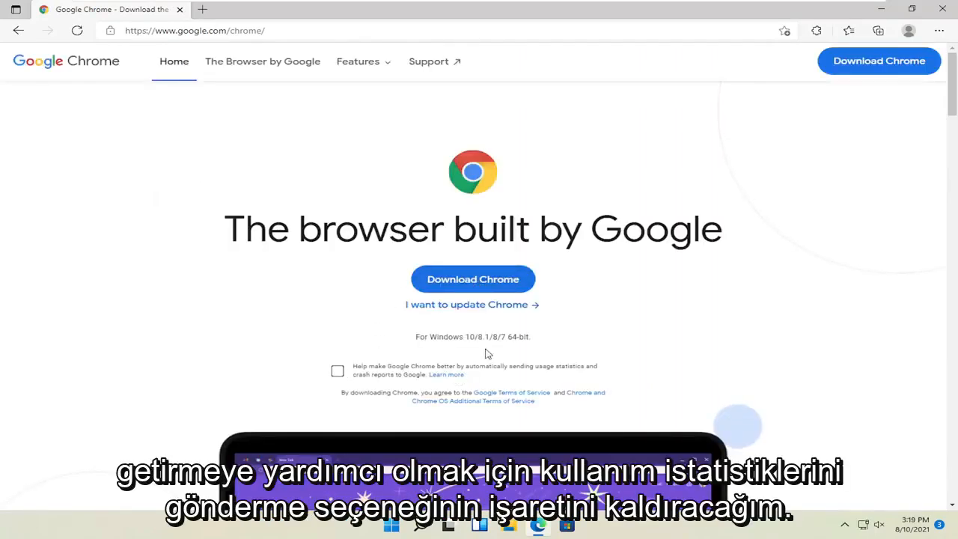
pyautogui.moveTo(548, 376)
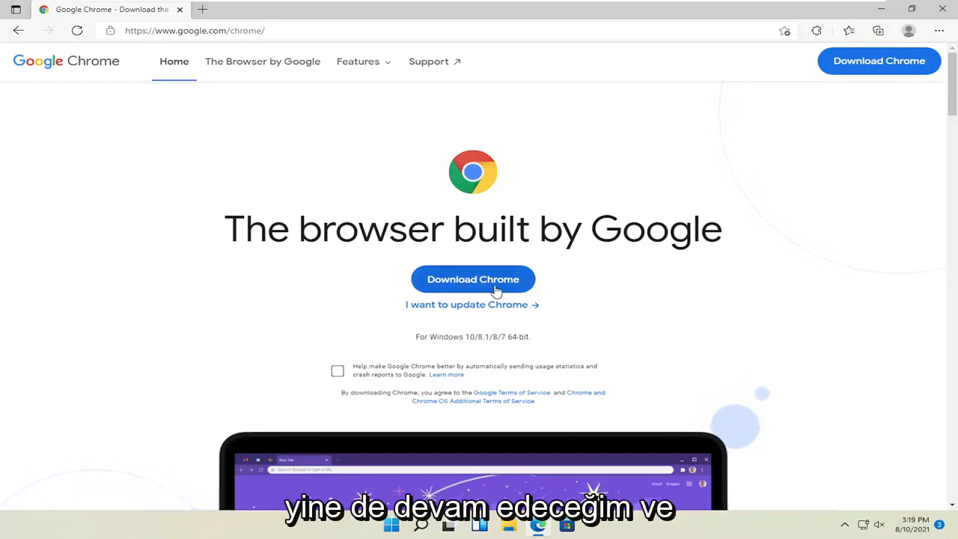
pyautogui.click(473, 278)
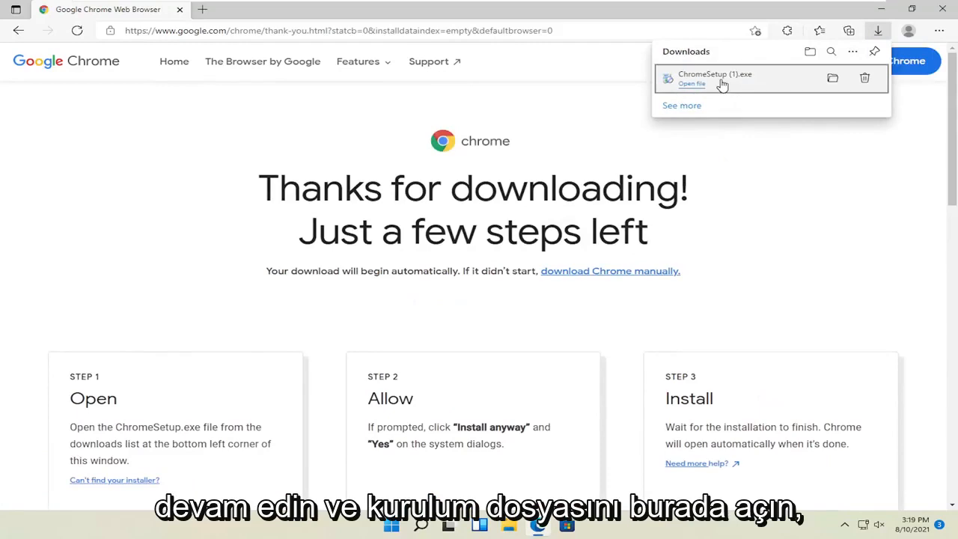
# Run ChromeSetup.exe from Downloads, approve UAC, and move Edge aside to watch the installer.
pyautogui.click(692, 84)
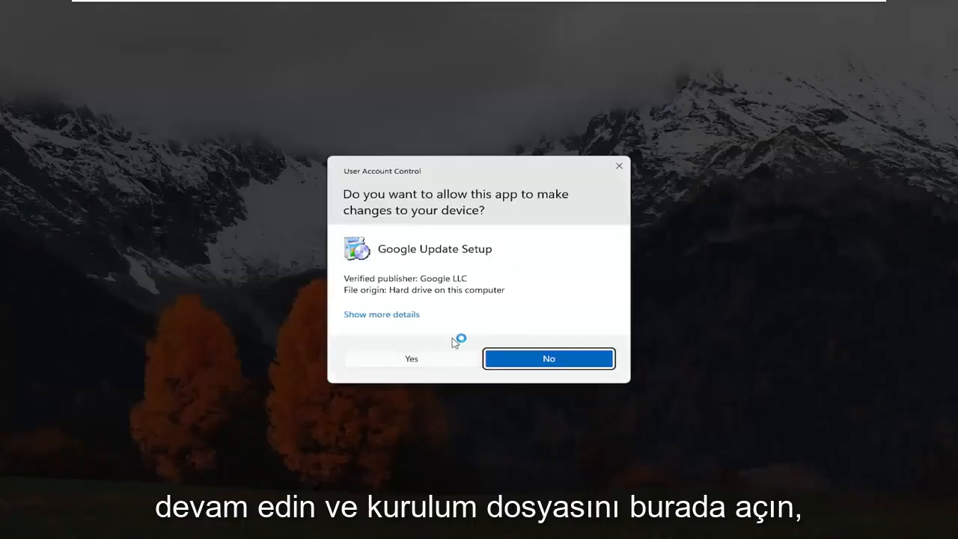
pyautogui.click(410, 357)
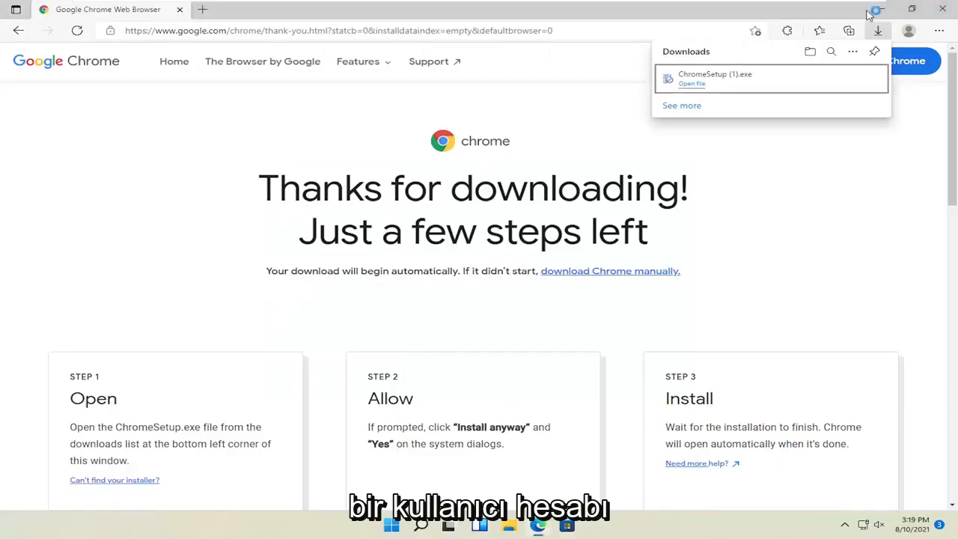
pyautogui.click(692, 84)
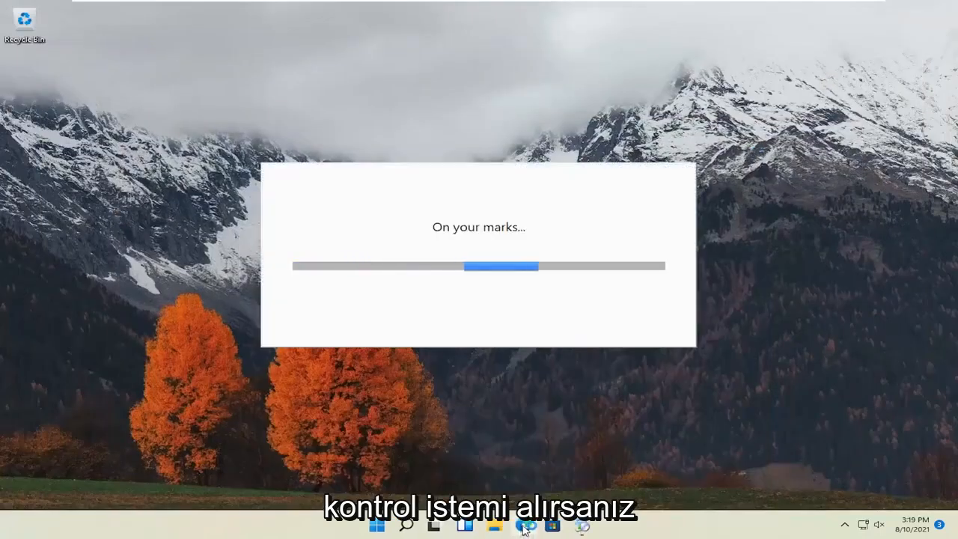
pyautogui.rightClick(523, 527)
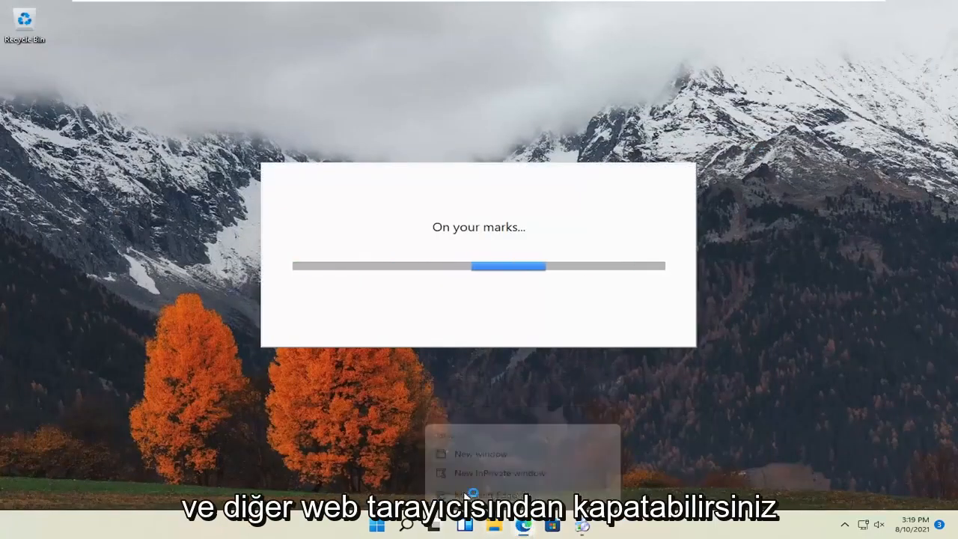